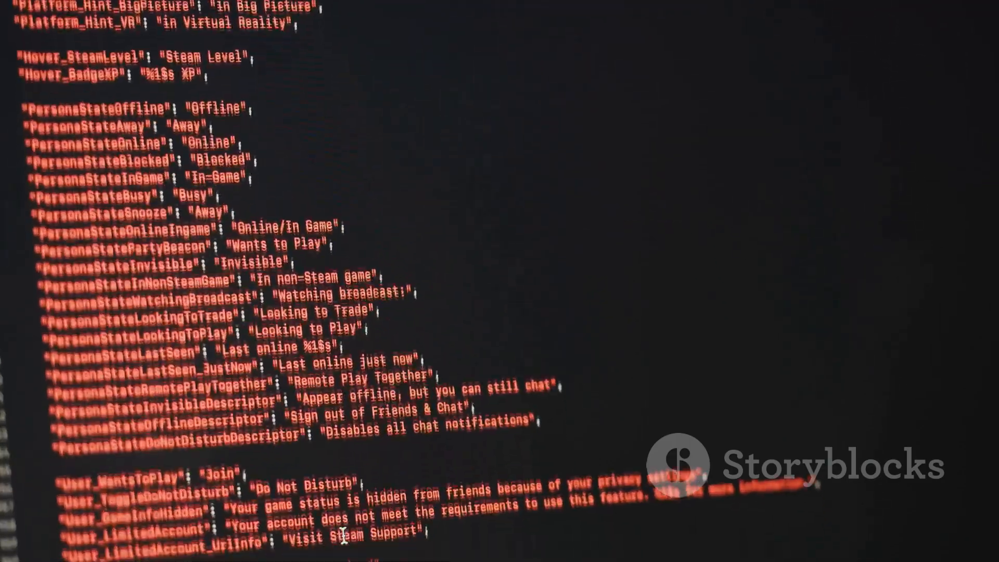
scroll(down, 3)
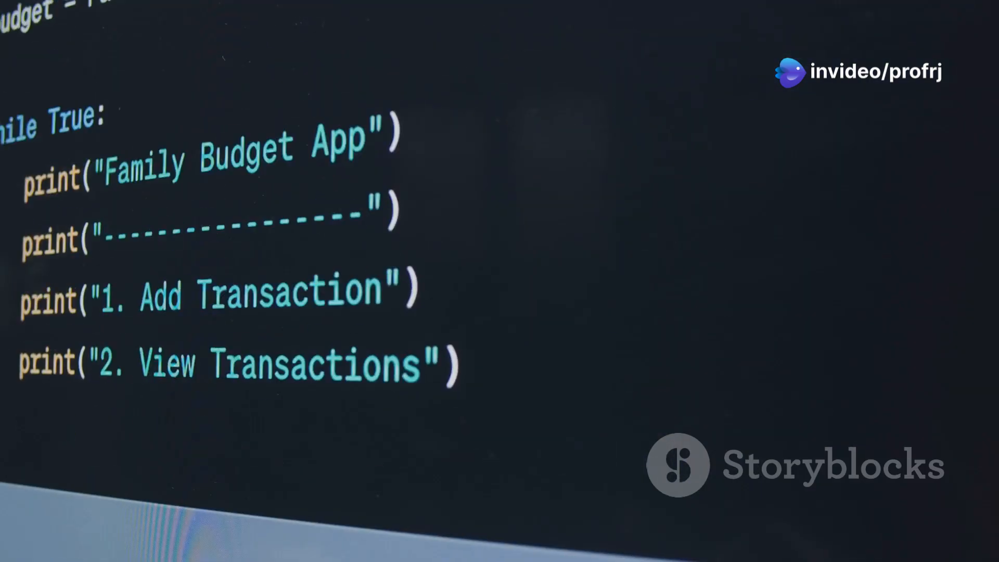
scroll(down, 3)
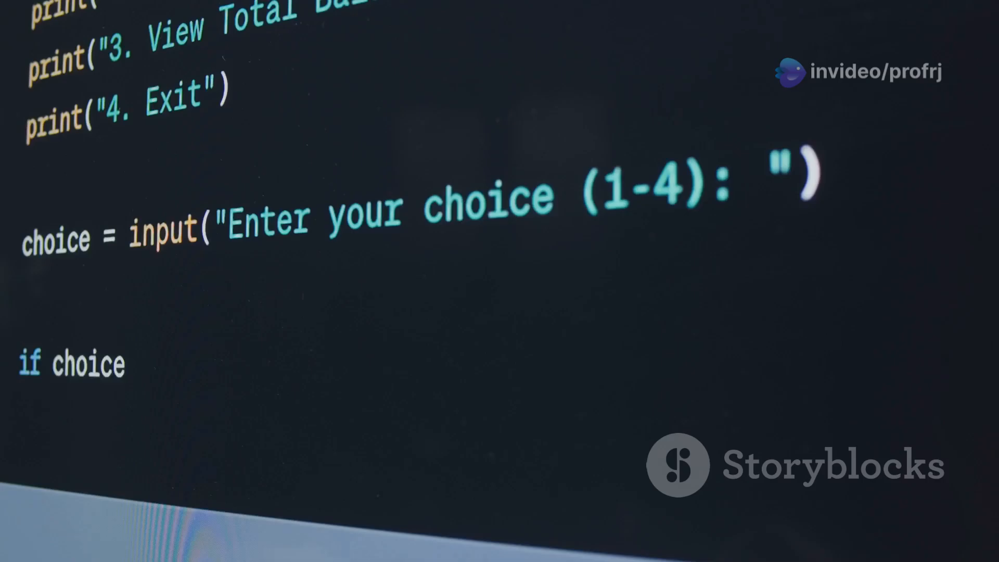